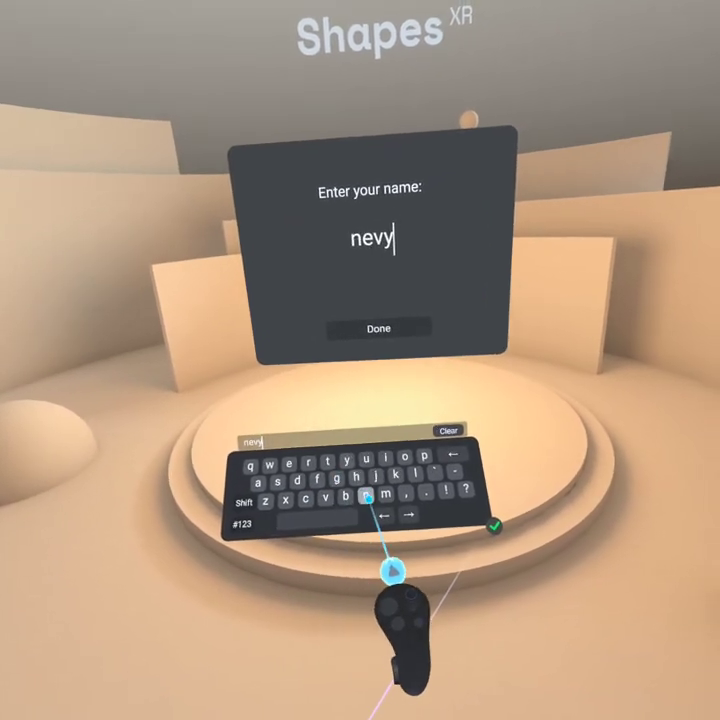
# - Confirm the typed user name with Done and reach the basics tutorial prompt
pyautogui.click(384, 326)
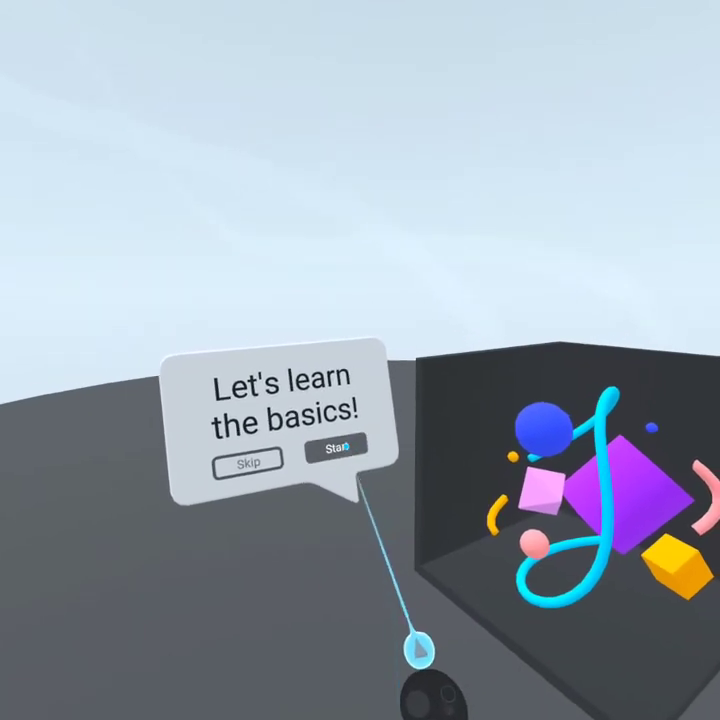
pyautogui.click(336, 460)
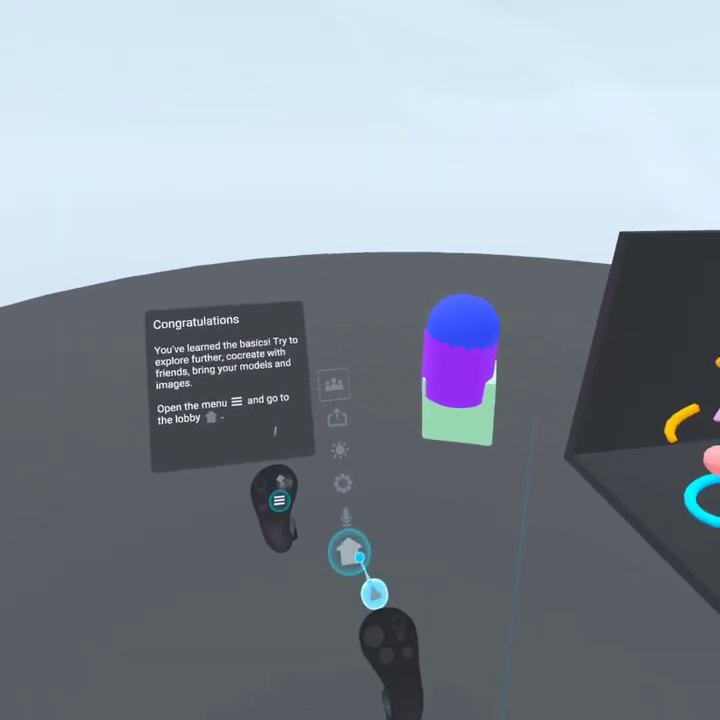
# - Leave the tutorial for the lobby and bring up the user-name editor
pyautogui.click(280, 500)
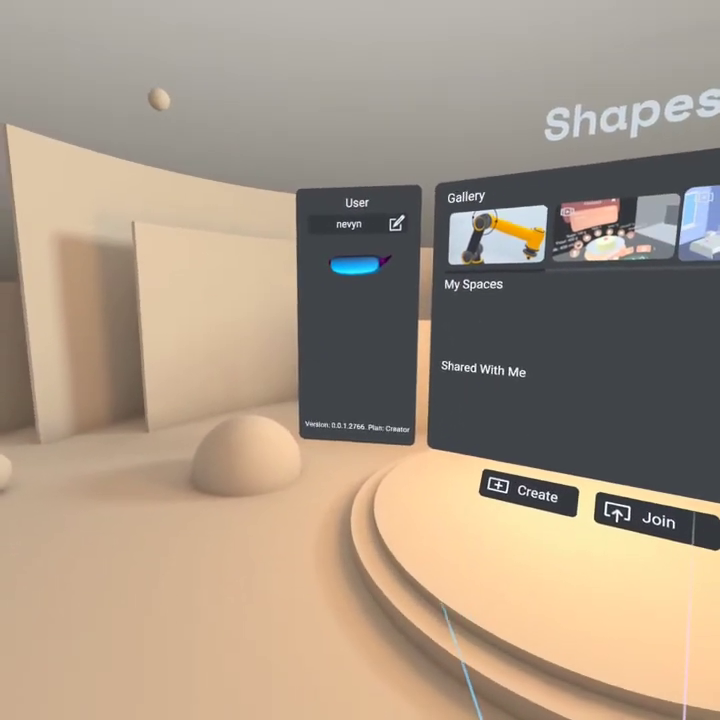
pyautogui.click(400, 222)
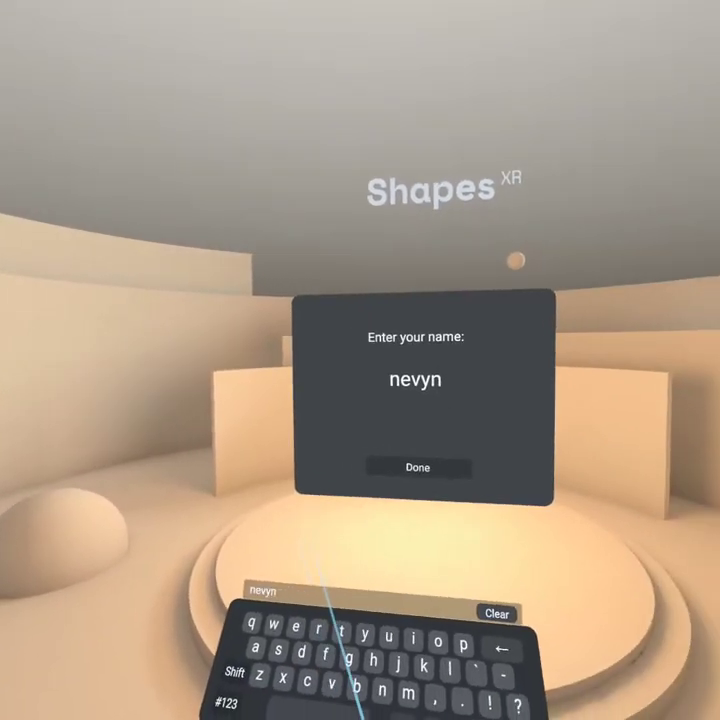
pyautogui.click(416, 468)
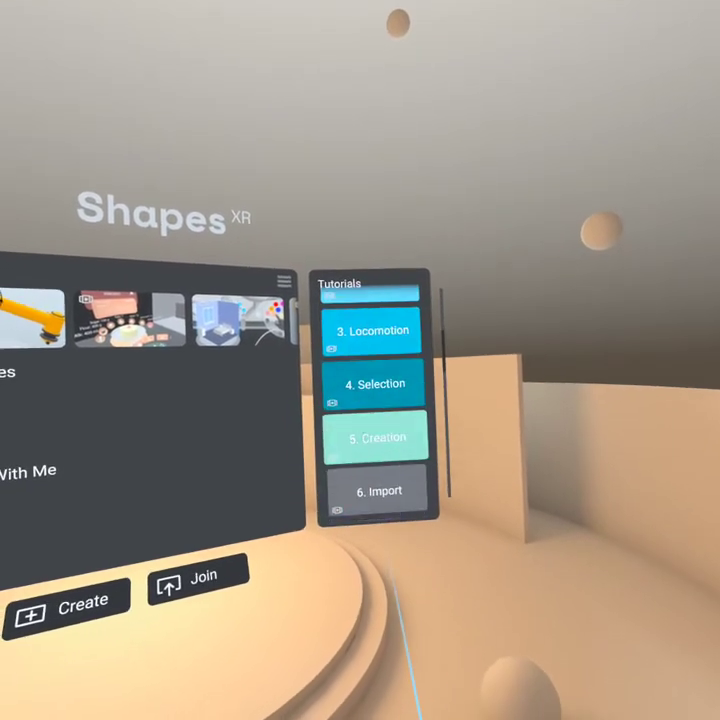
# - Scroll the Tutorials panel listing Locomotion, Selection, Creation and Import
pyautogui.scroll(-3)
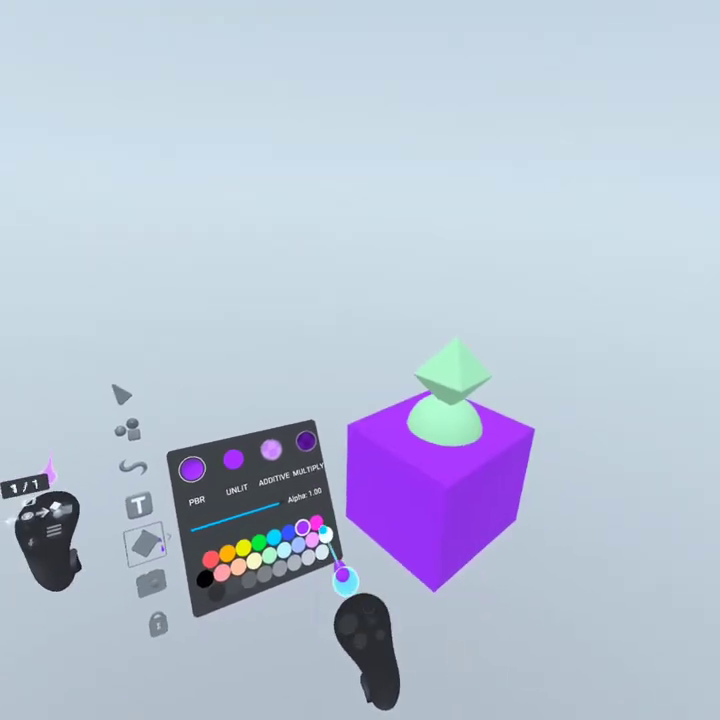
# - Recolour the cube purple with a mint-green shape on top using the color swatches
pyautogui.click(304, 558)
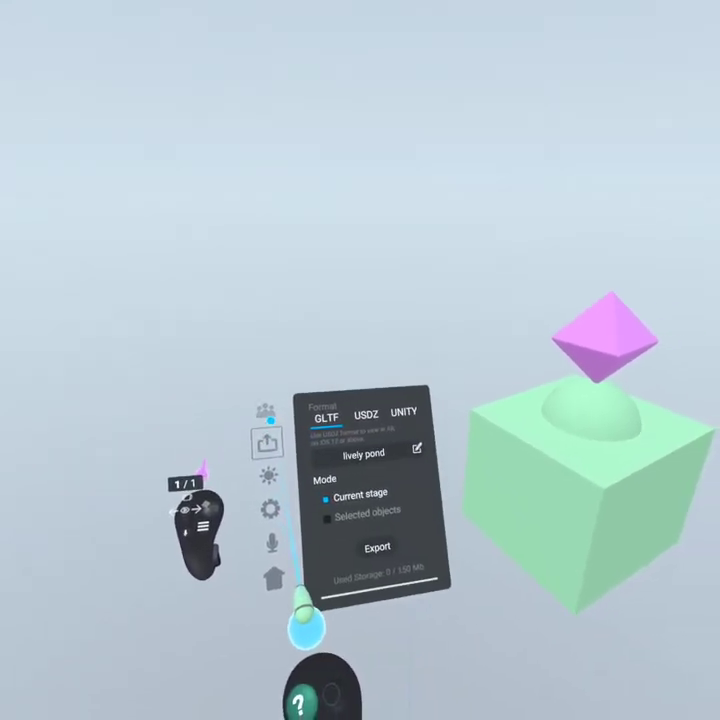
# - Review the room's Lighting options, then move to Settings and close the panels
pyautogui.click(268, 472)
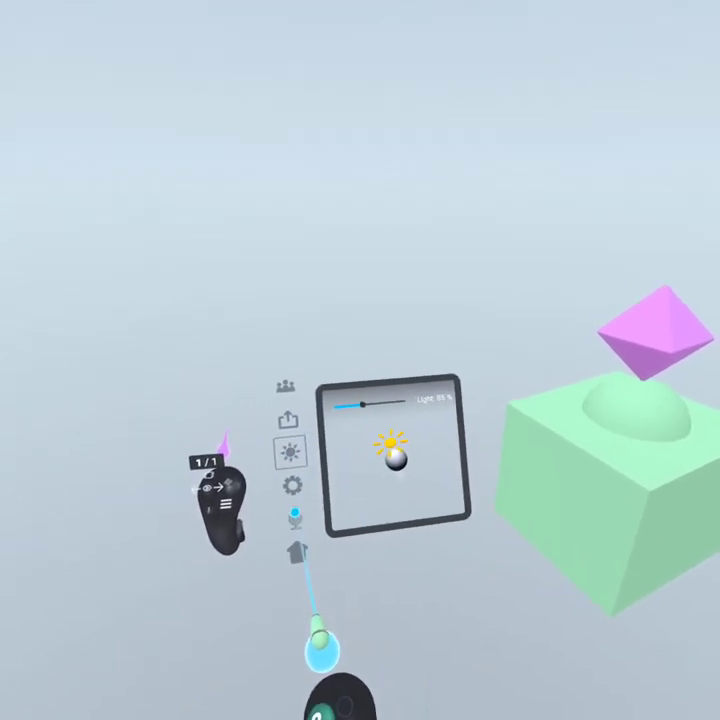
pyautogui.click(294, 480)
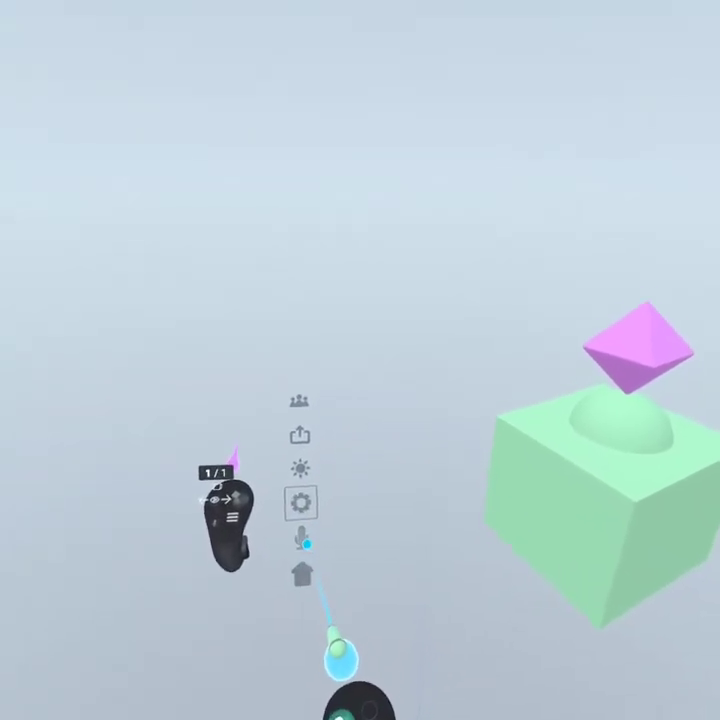
pyautogui.click(300, 464)
pyautogui.write("nevyn's pond")
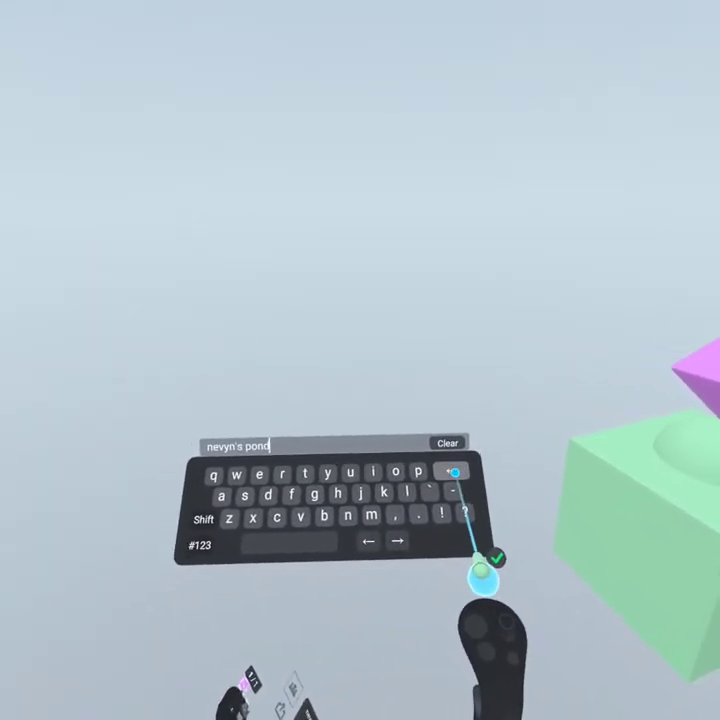
# - Enter the new space name replacing the default 'lively pond'
pyautogui.click(494, 560)
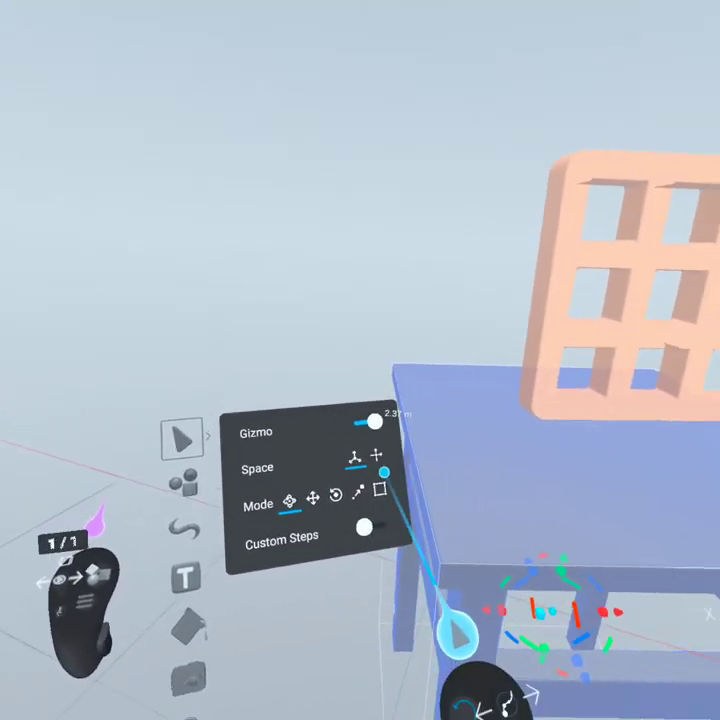
# - Bring up the Gizmo settings and point at the Rotate mode option
pyautogui.click(336, 500)
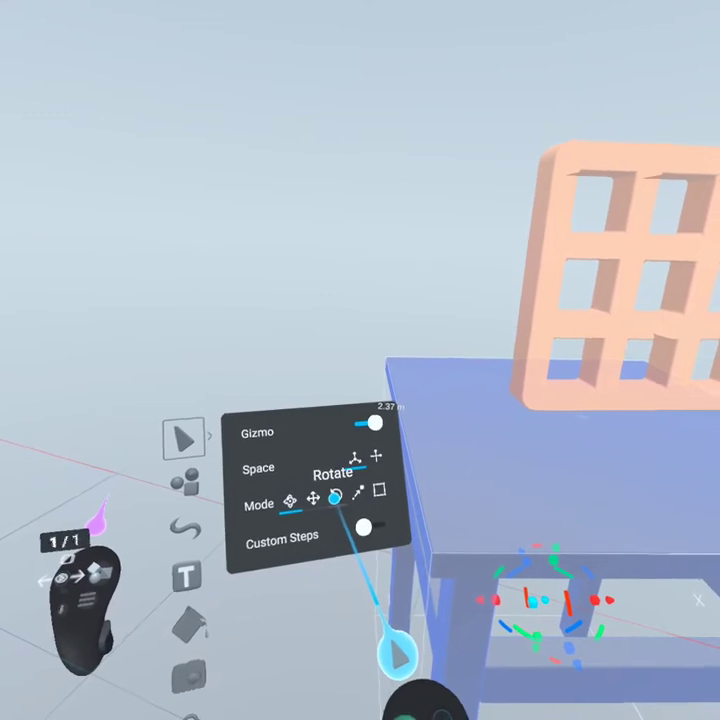